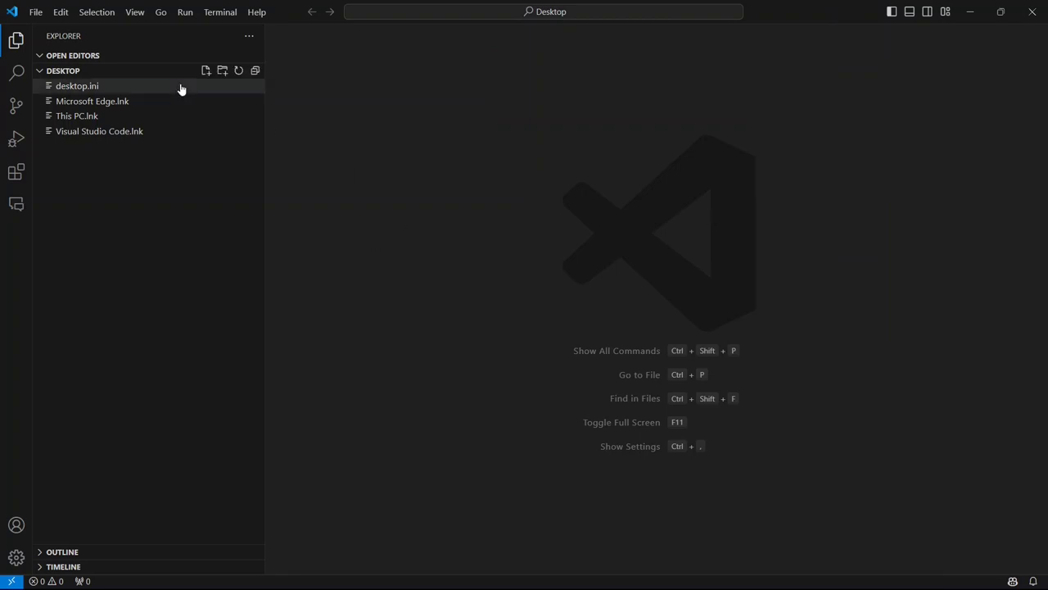
pyautogui.moveTo(16, 201)
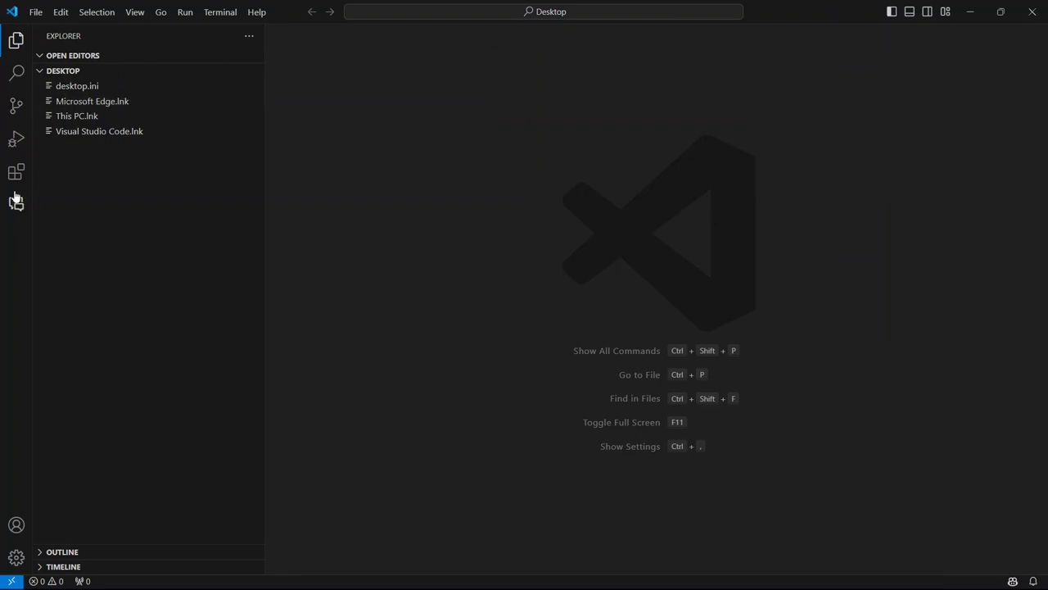
pyautogui.moveTo(16, 171)
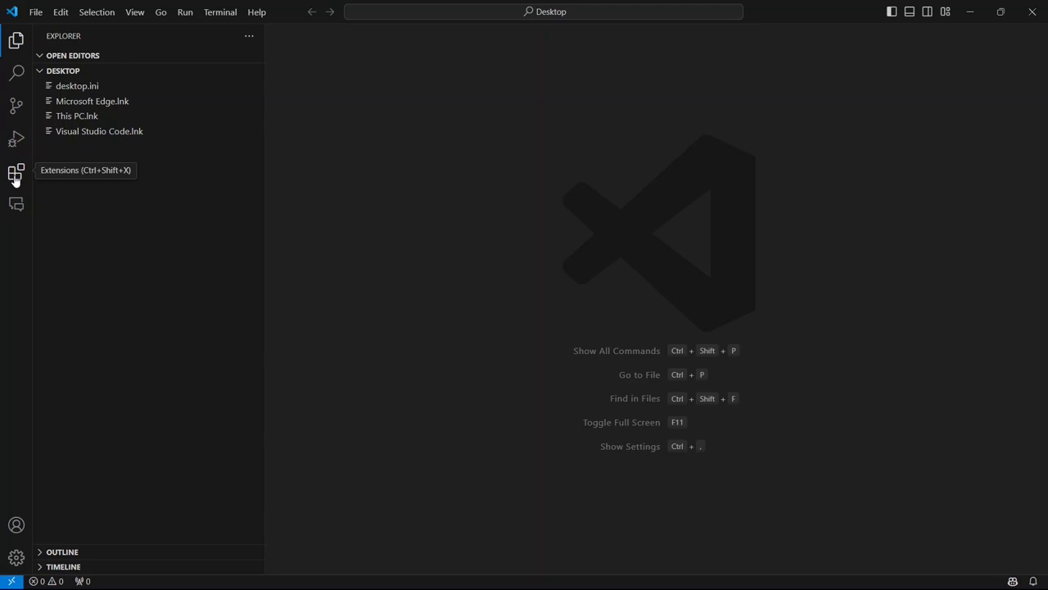
# Search the Extensions marketplace for 'live server' to find Ritwick Dey's Live Server.
pyautogui.click(16, 173)
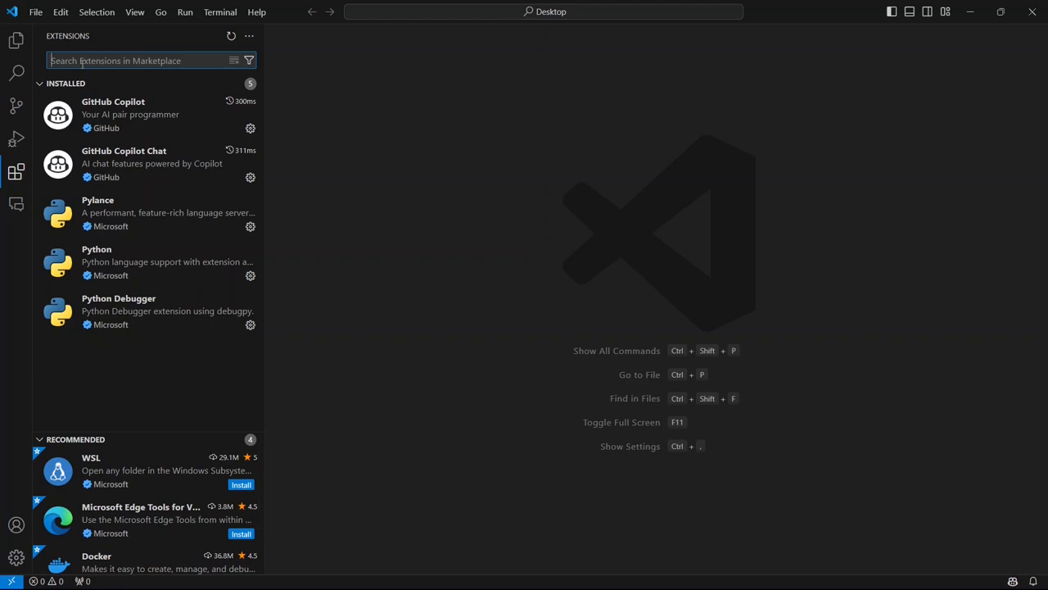
pyautogui.write('live server')
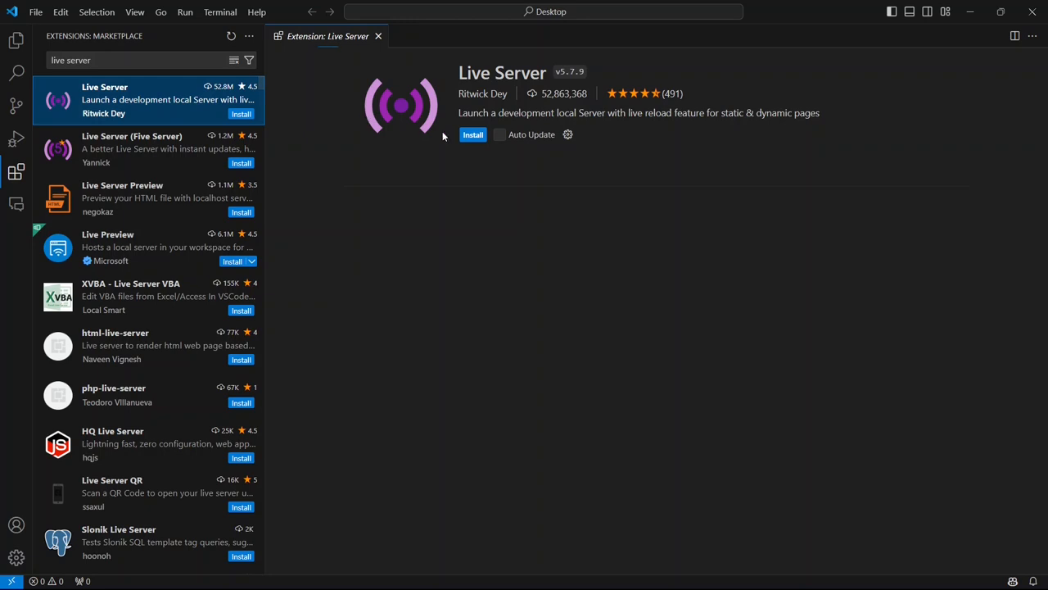
pyautogui.click(472, 134)
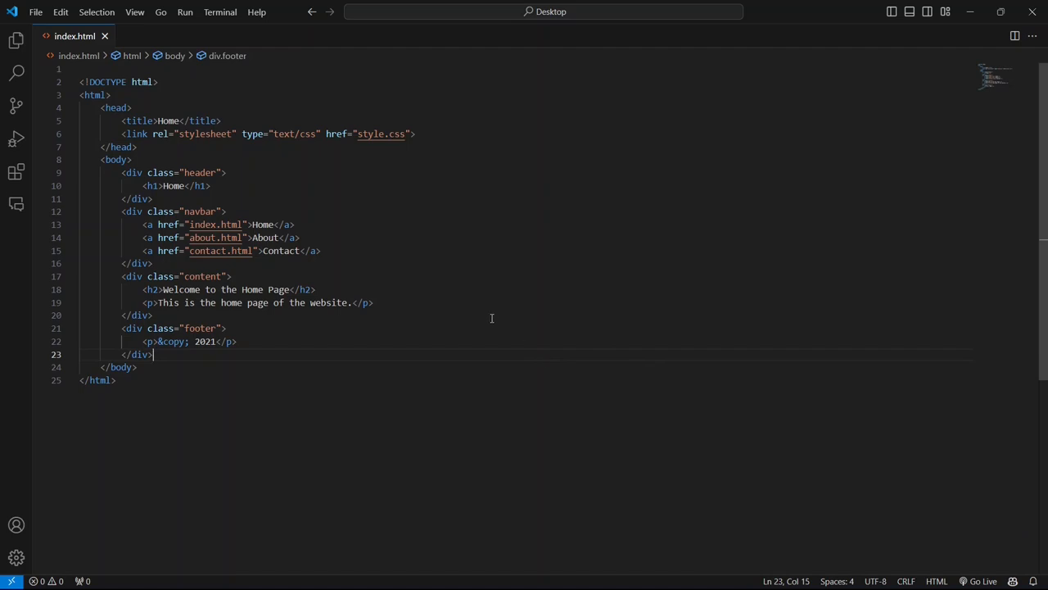
# Serve index.html with Live Server at 127.0.0.1:5500 from the editor's context menu.
pyautogui.rightClick(492, 315)
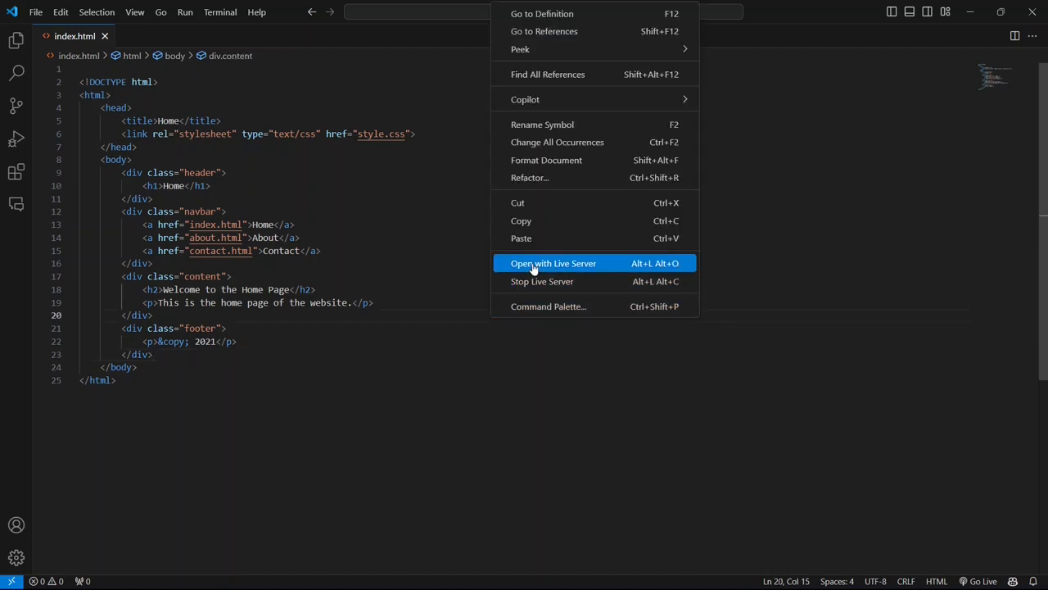
pyautogui.click(553, 263)
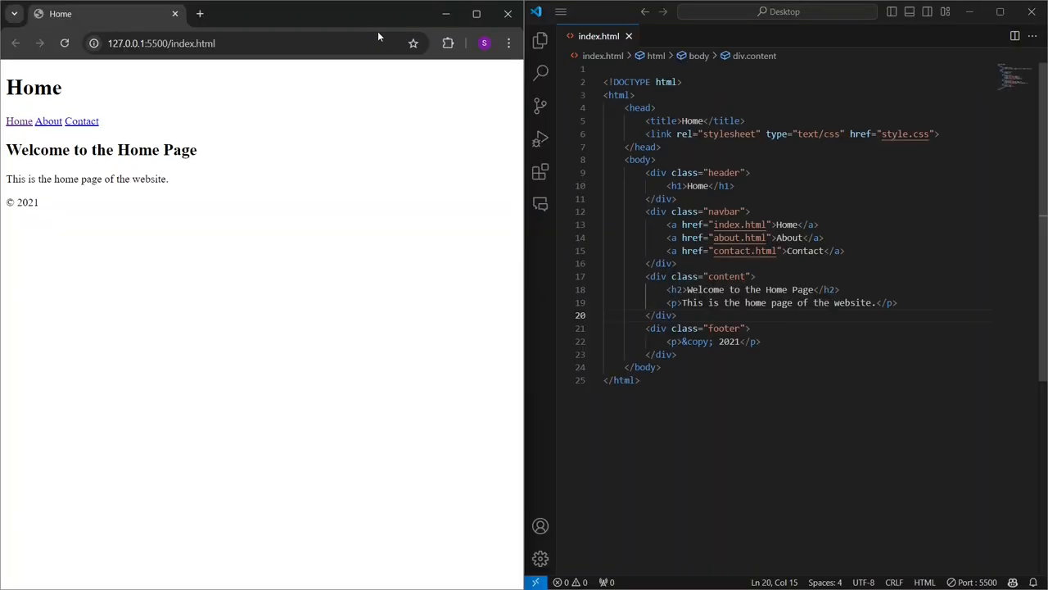
pyautogui.moveTo(738, 195)
pyautogui.write('MY FIRST ')
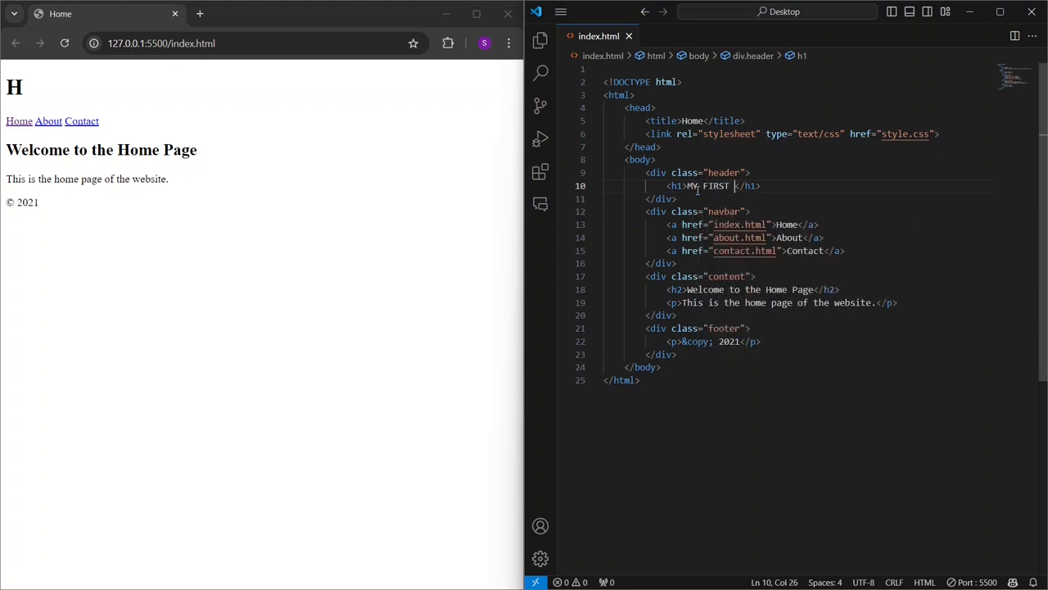
# Finish typing 'WEBPAGE' so the h1 heading reads 'MY FIRST WEBPAGE'.
pyautogui.write('WEBPAGE')
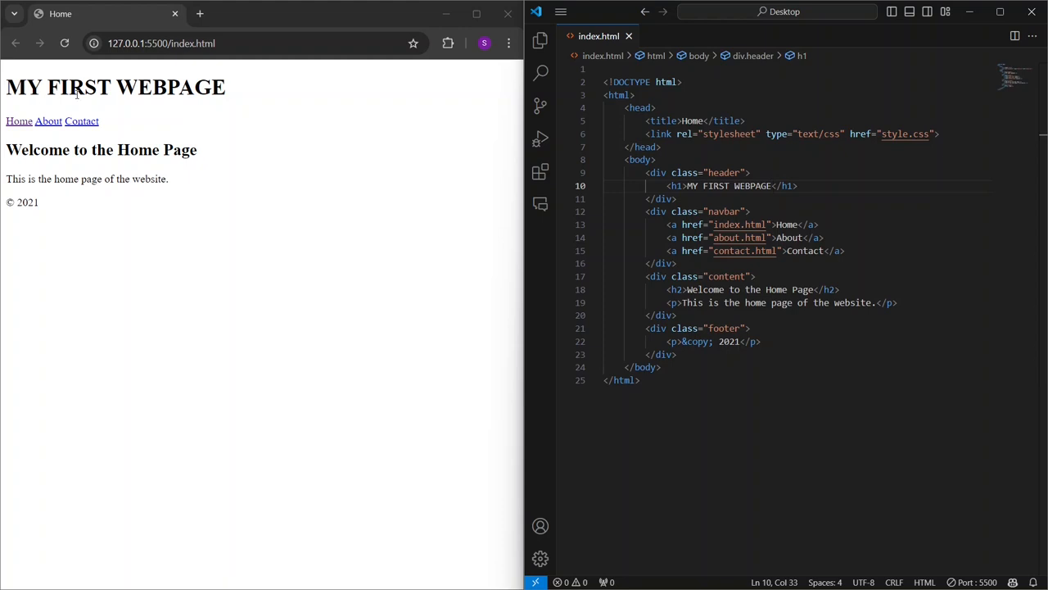
pyautogui.moveTo(464, 241)
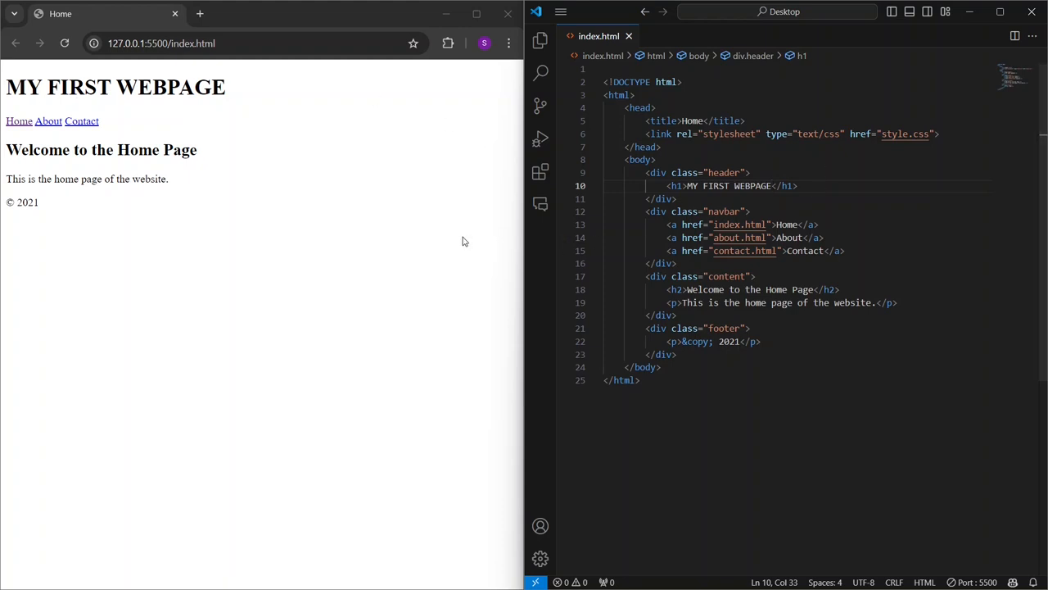